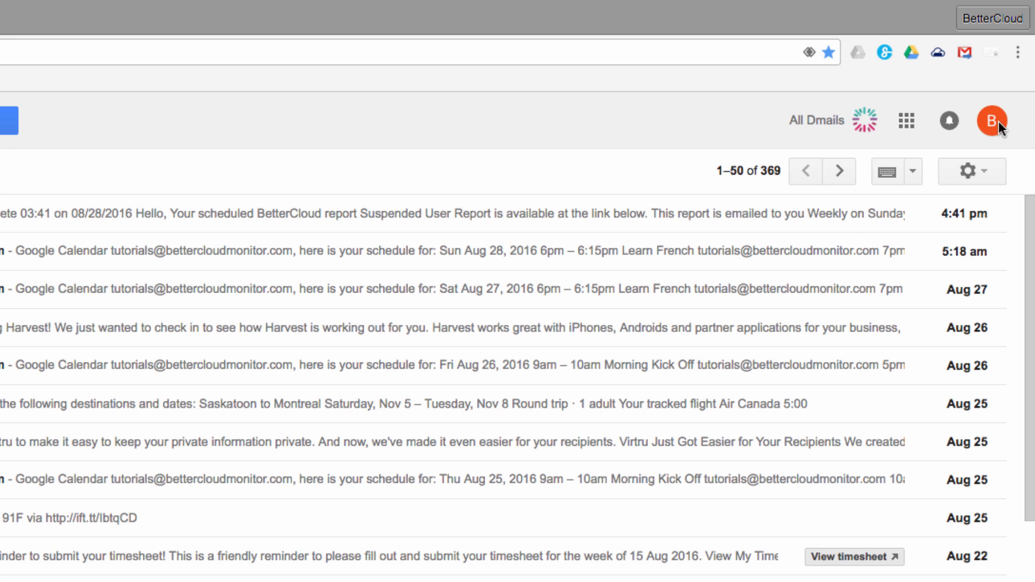
# Open Google My Account through the Gmail profile avatar menu
pyautogui.click(993, 120)
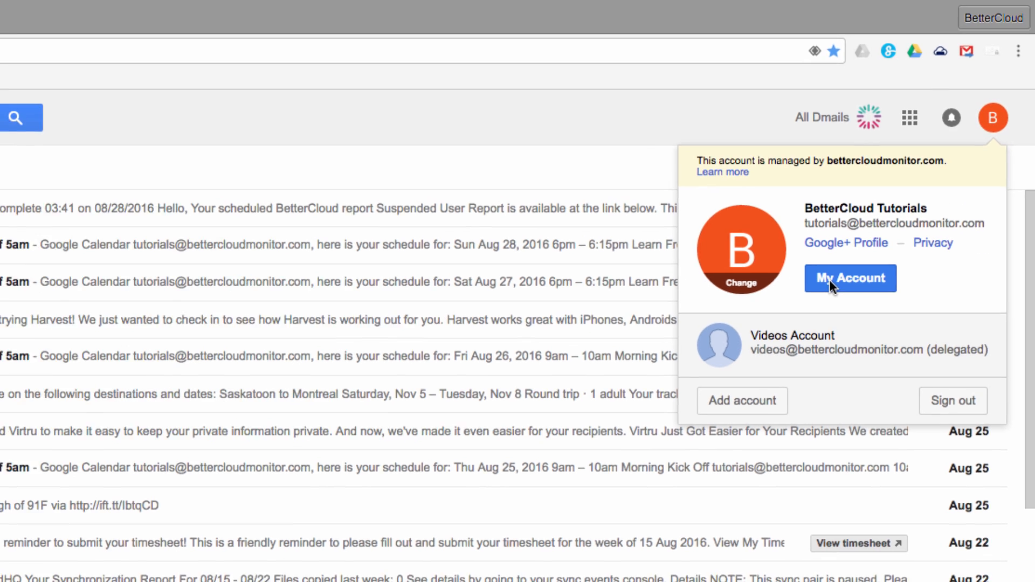
pyautogui.click(850, 278)
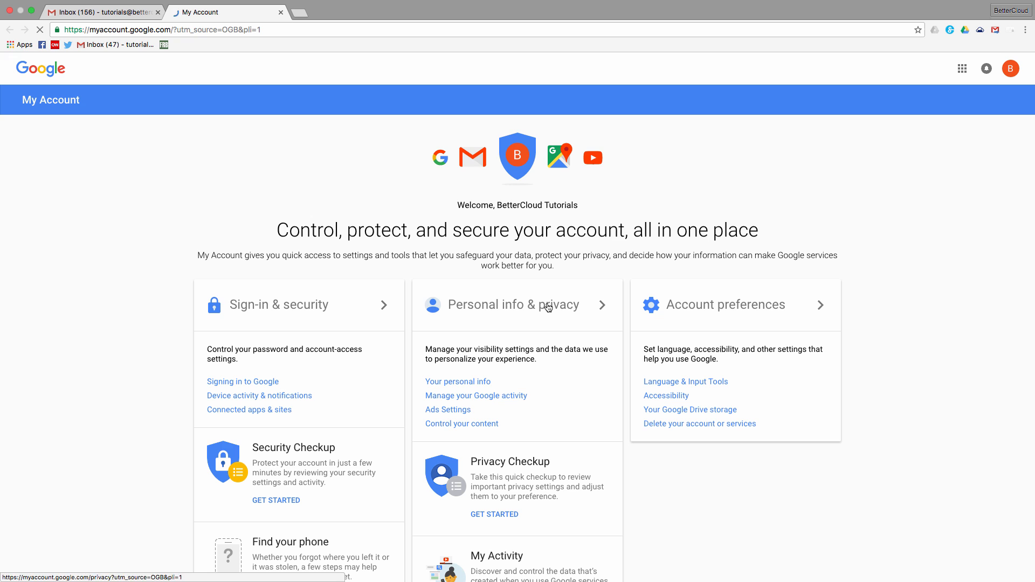
# Open the Personal info & privacy card and scroll to its Privacy Checkup options
pyautogui.click(513, 304)
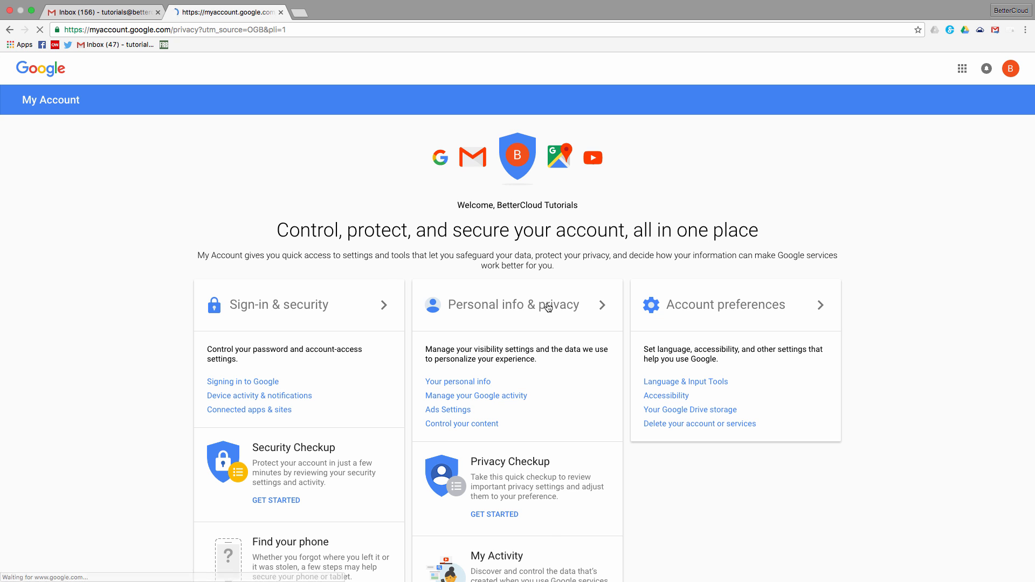
pyautogui.click(509, 304)
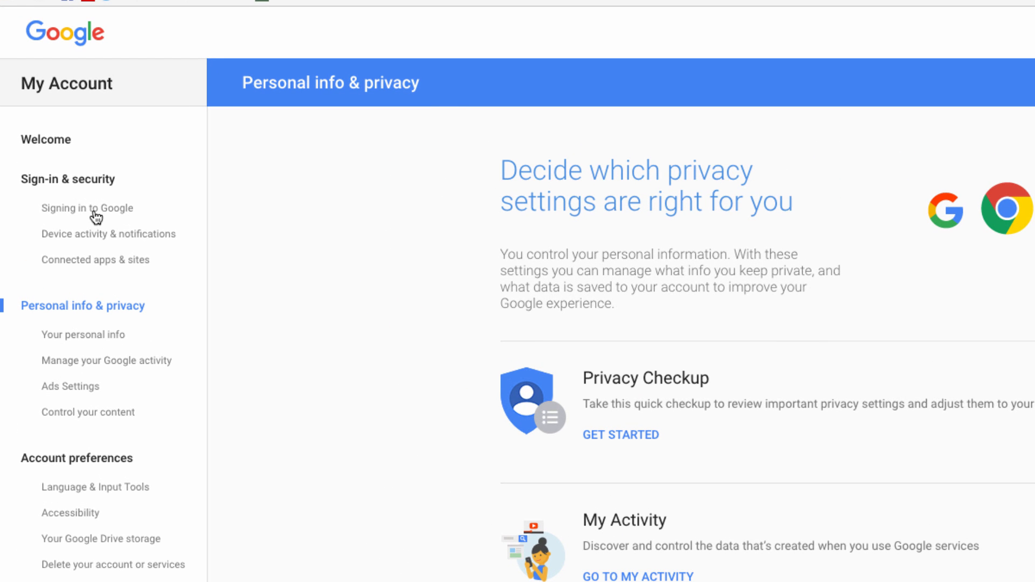
pyautogui.moveTo(148, 373)
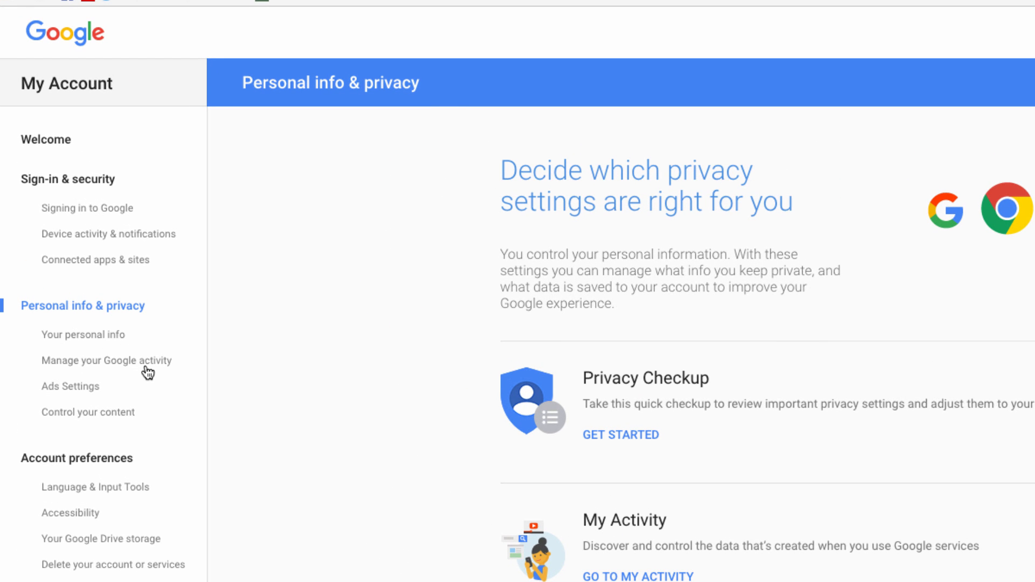
pyautogui.moveTo(143, 468)
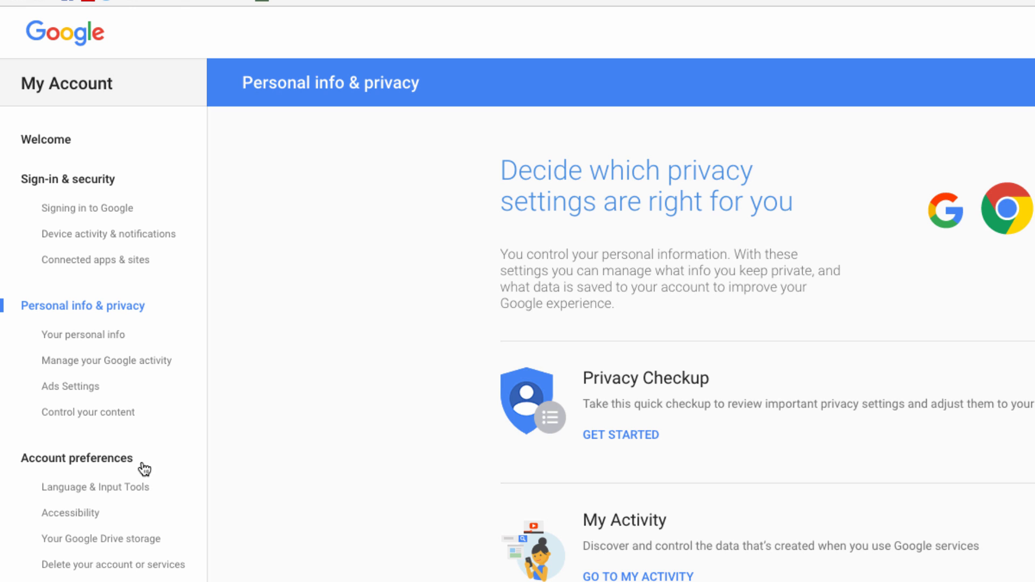
pyautogui.moveTo(171, 549)
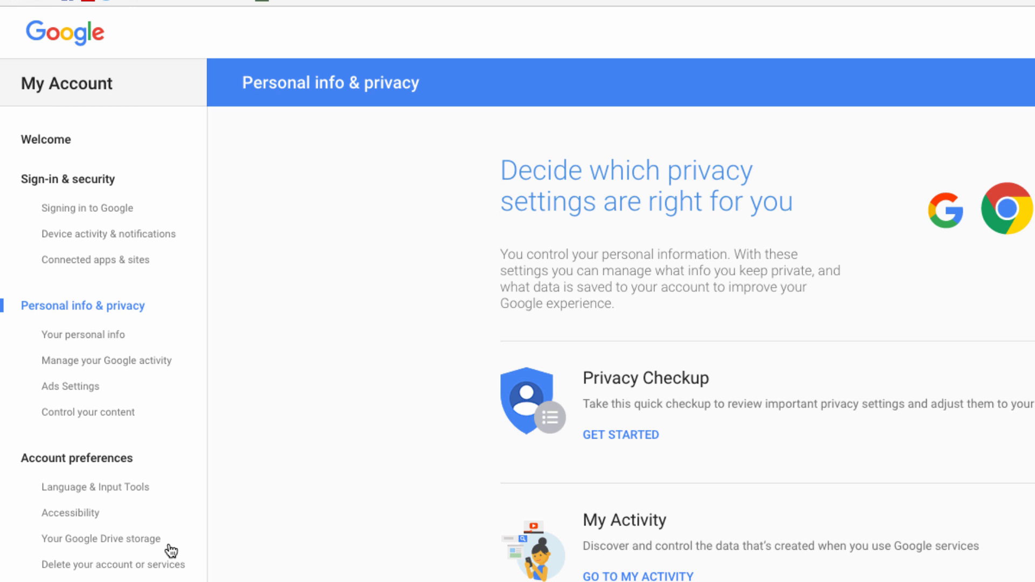
pyautogui.scroll(-3)
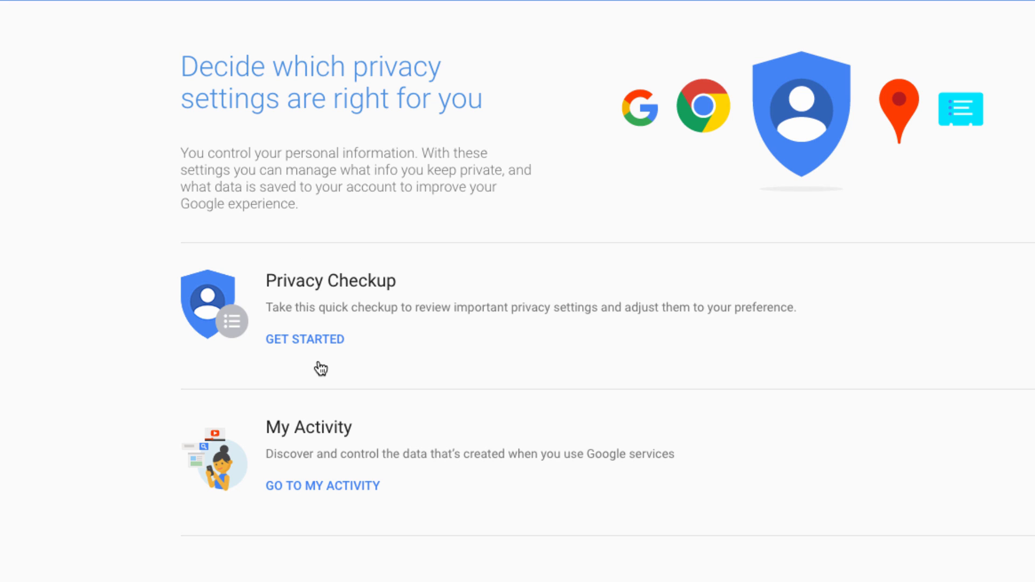
pyautogui.moveTo(320, 349)
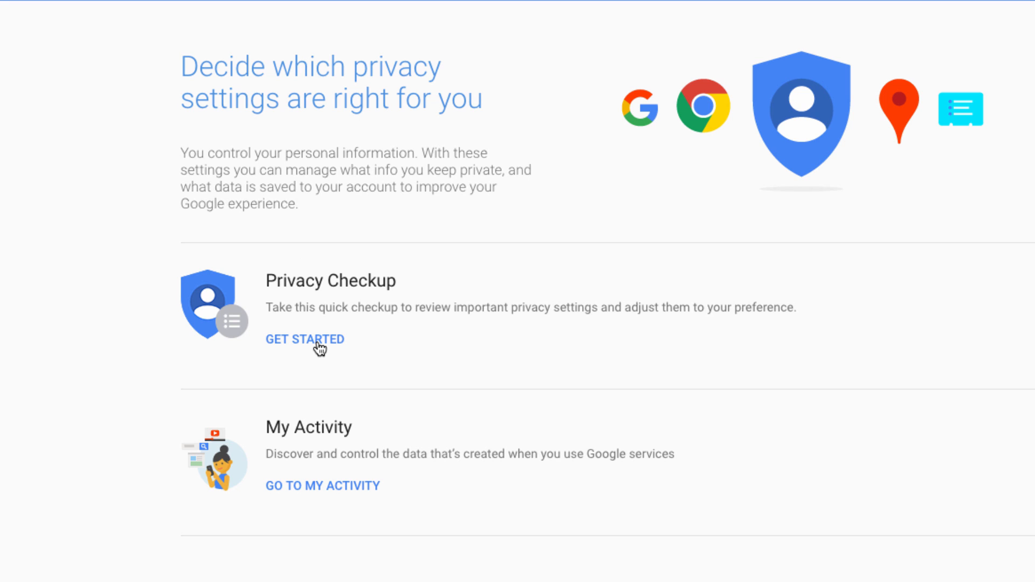
pyautogui.moveTo(87, 383)
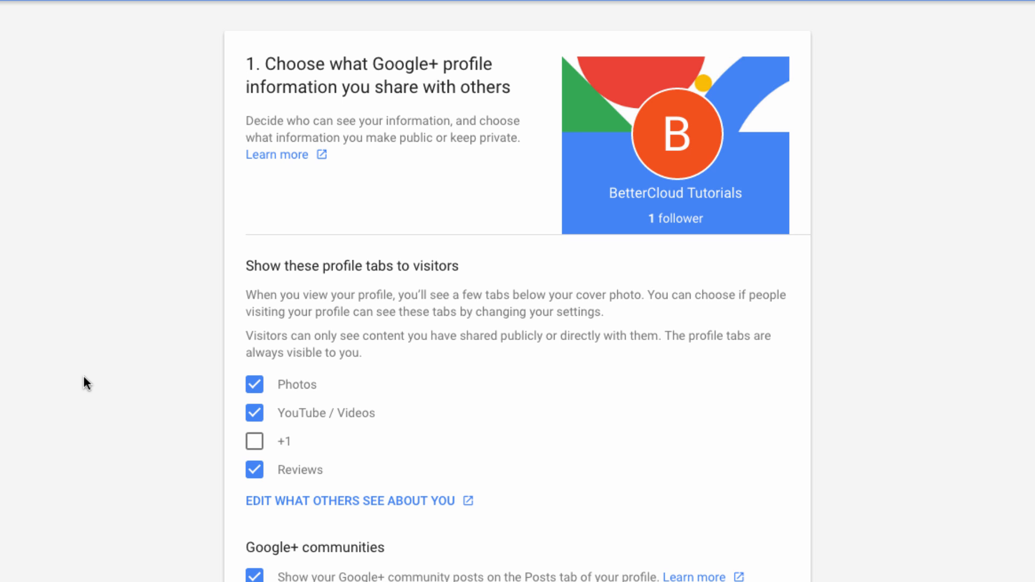
pyautogui.moveTo(424, 167)
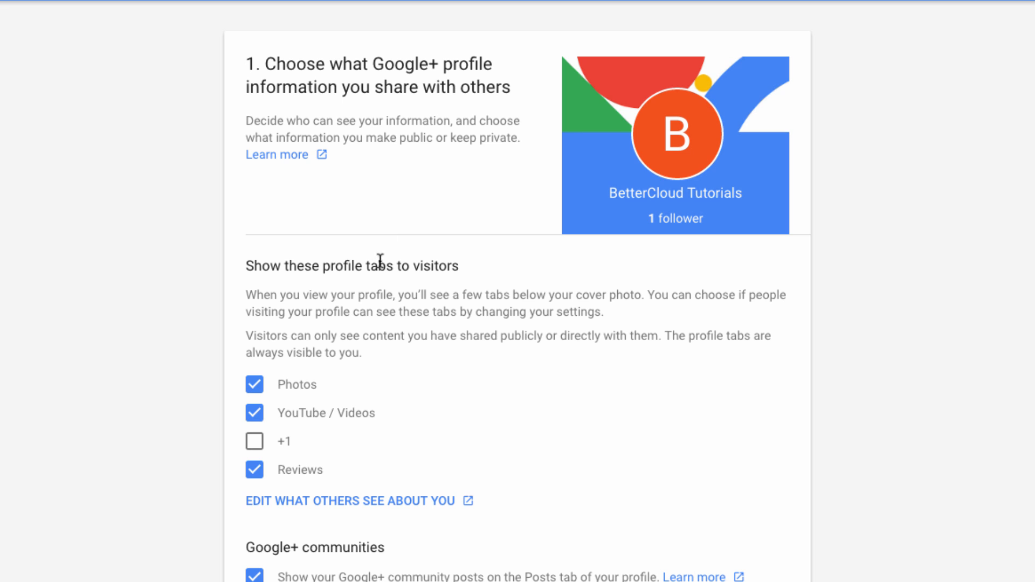
pyautogui.moveTo(483, 324)
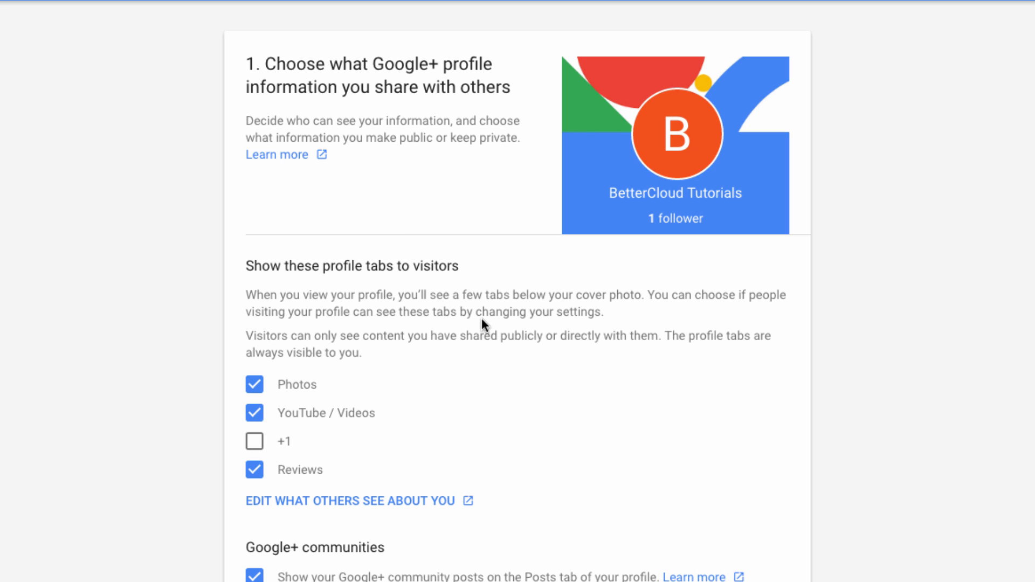
pyautogui.moveTo(486, 343)
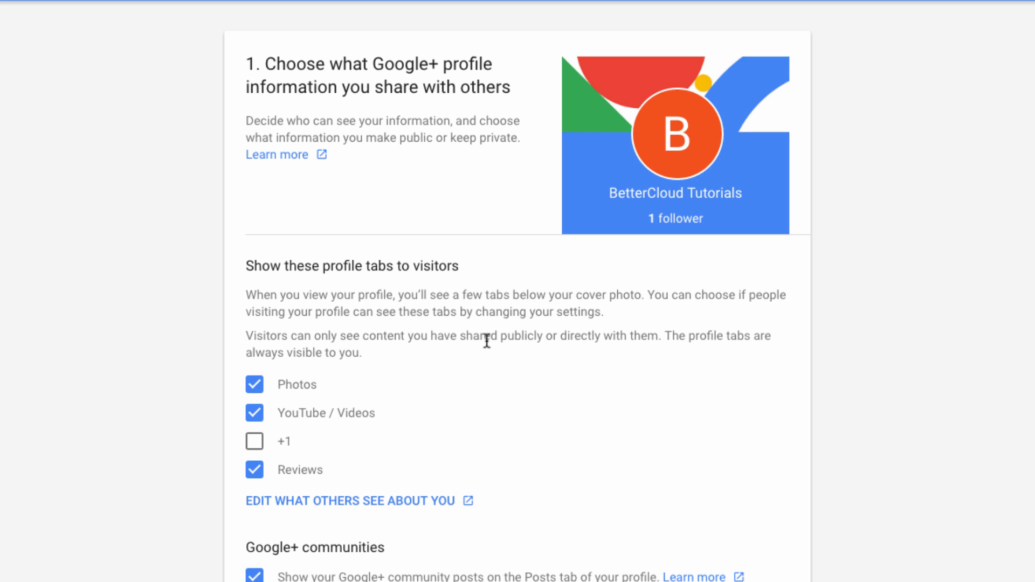
# Scroll through the Google+ profile-sharing checkboxes and continue to YouTube sharing
pyautogui.scroll(-3)
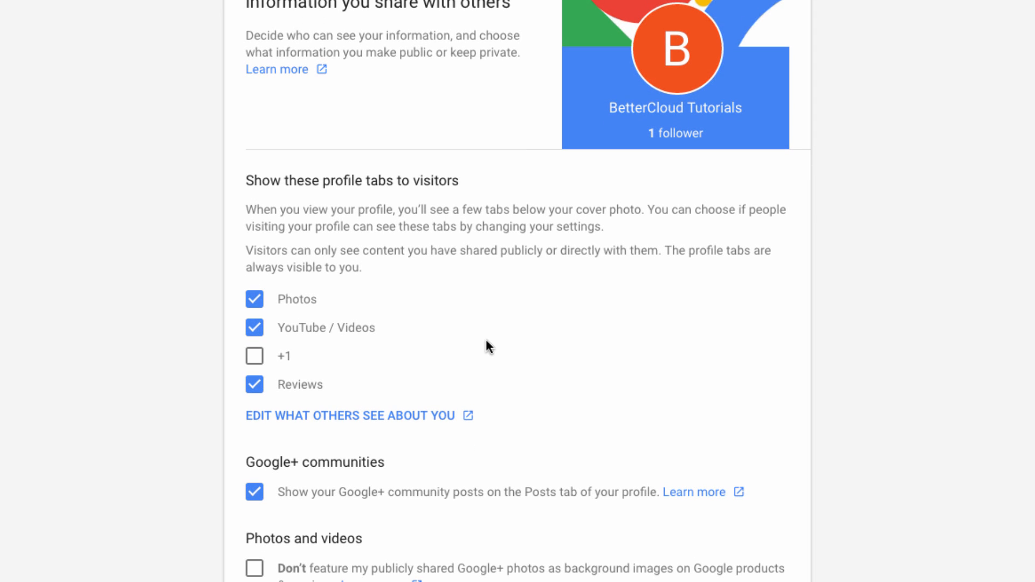
pyautogui.scroll(-3)
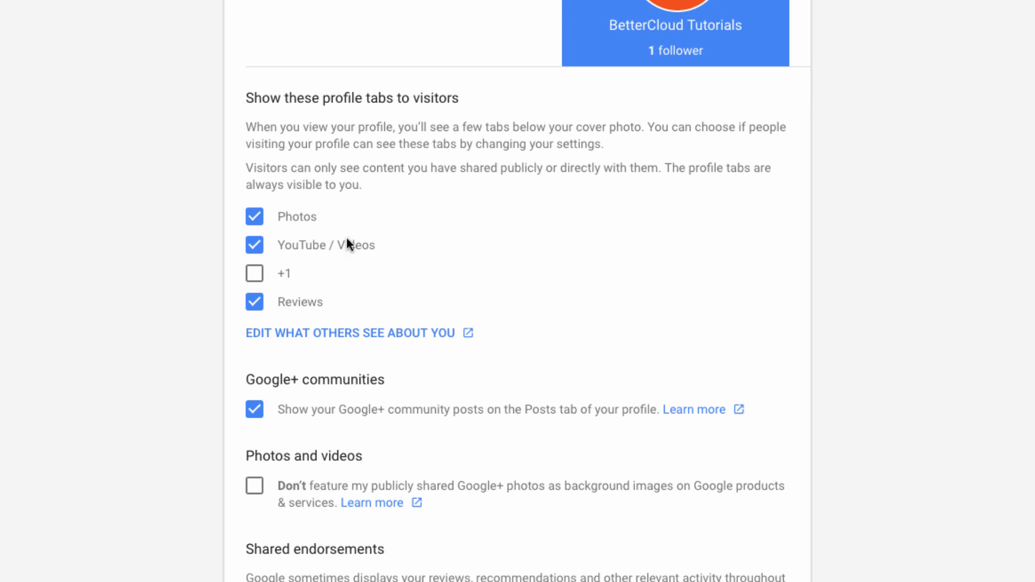
pyautogui.moveTo(317, 258)
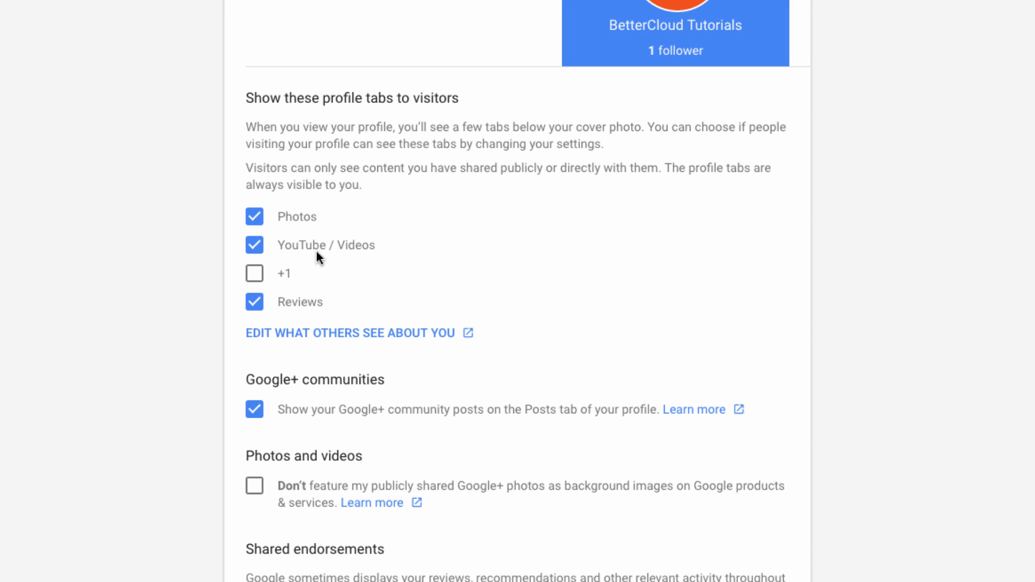
pyautogui.moveTo(289, 308)
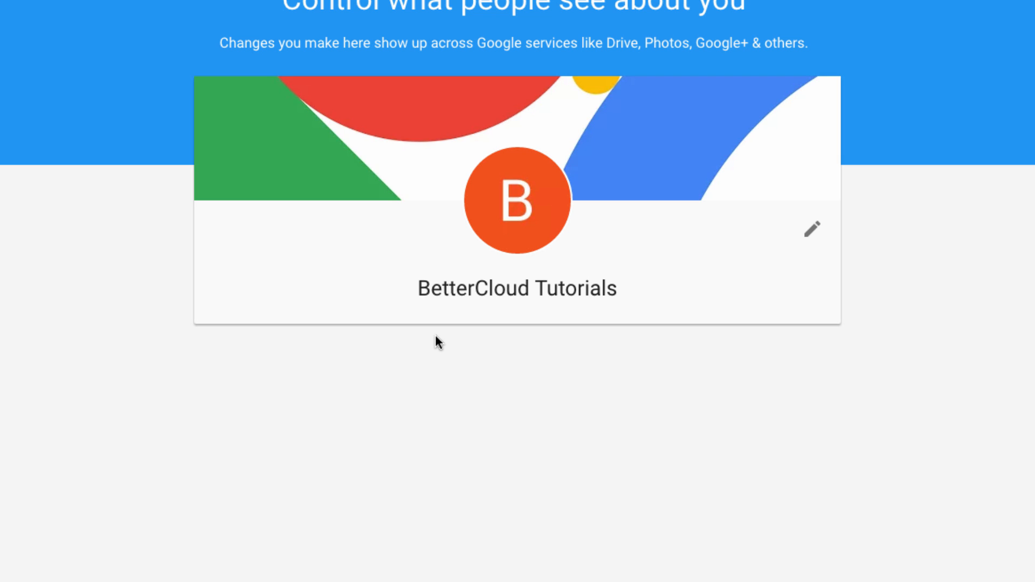
pyautogui.scroll(-3)
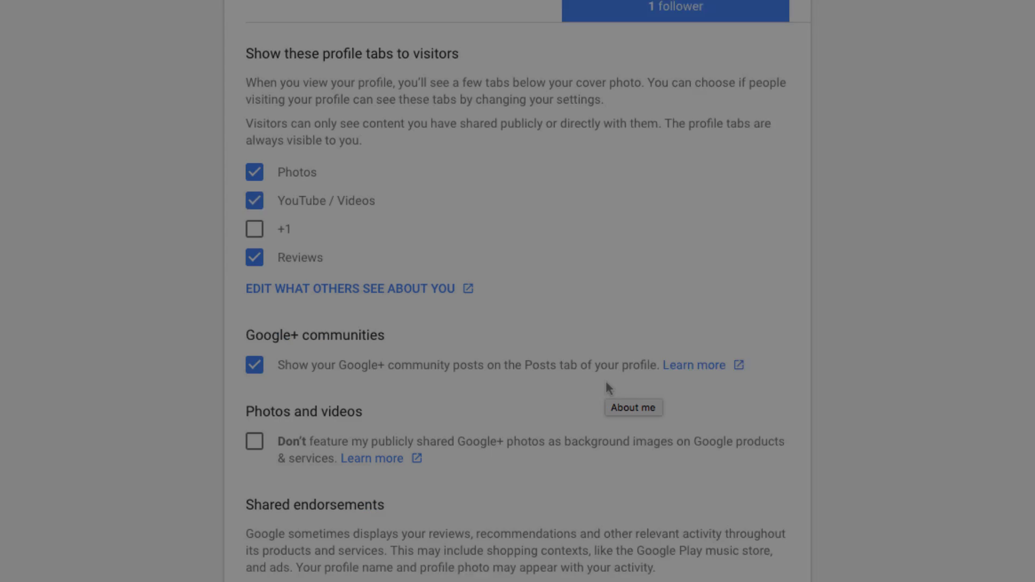
pyautogui.scroll(-3)
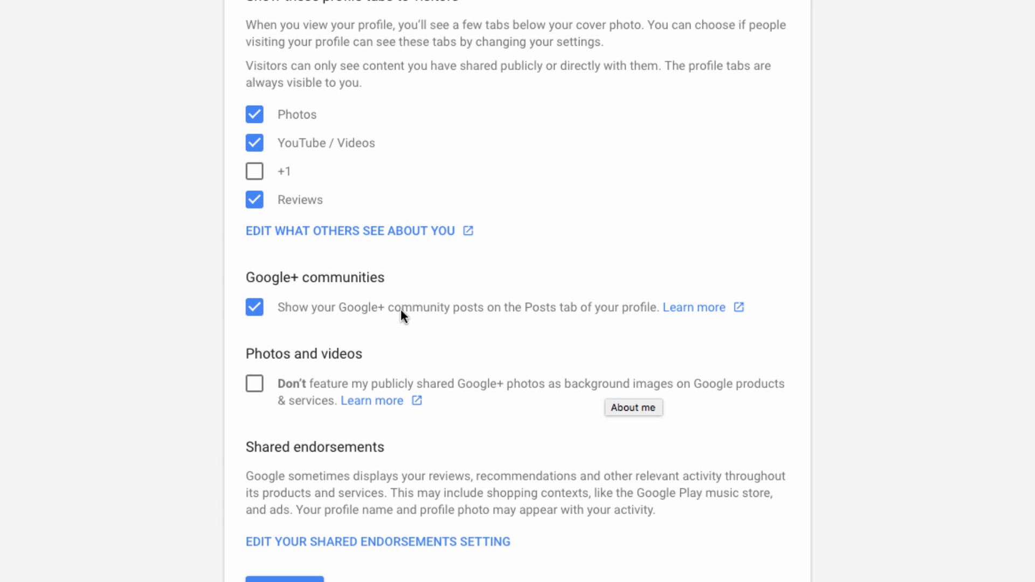
pyautogui.scroll(-3)
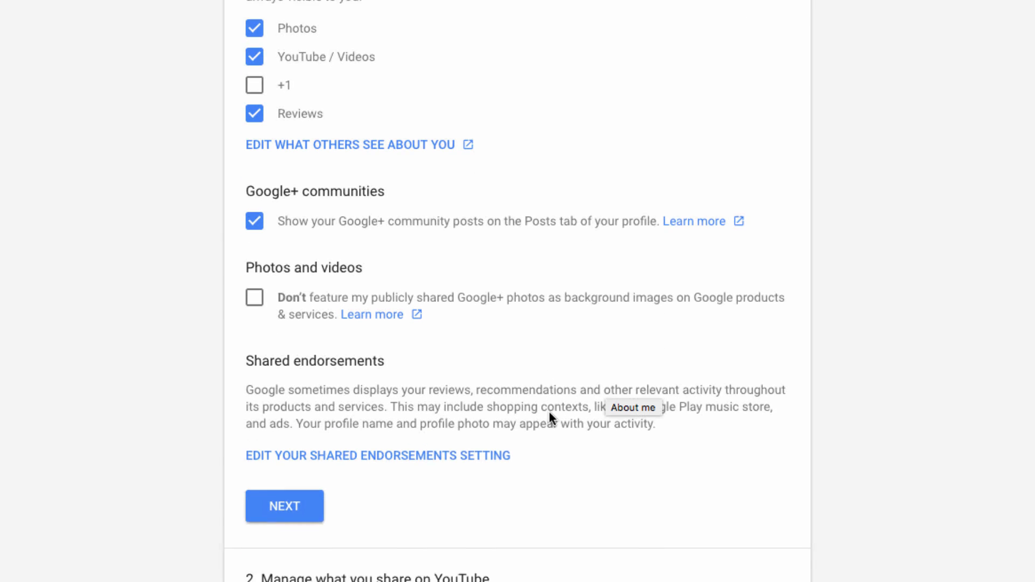
pyautogui.scroll(-3)
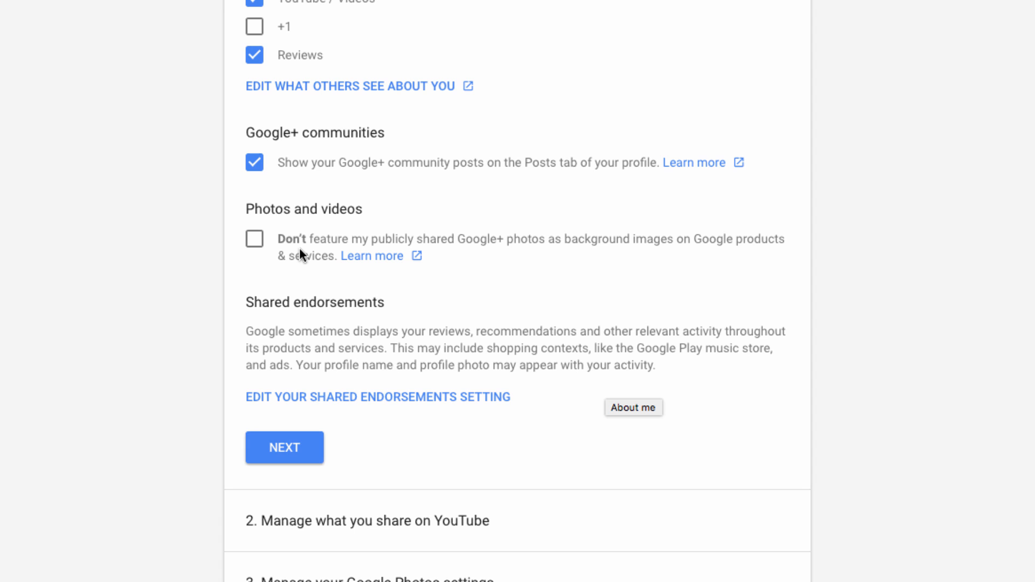
pyautogui.moveTo(302, 256)
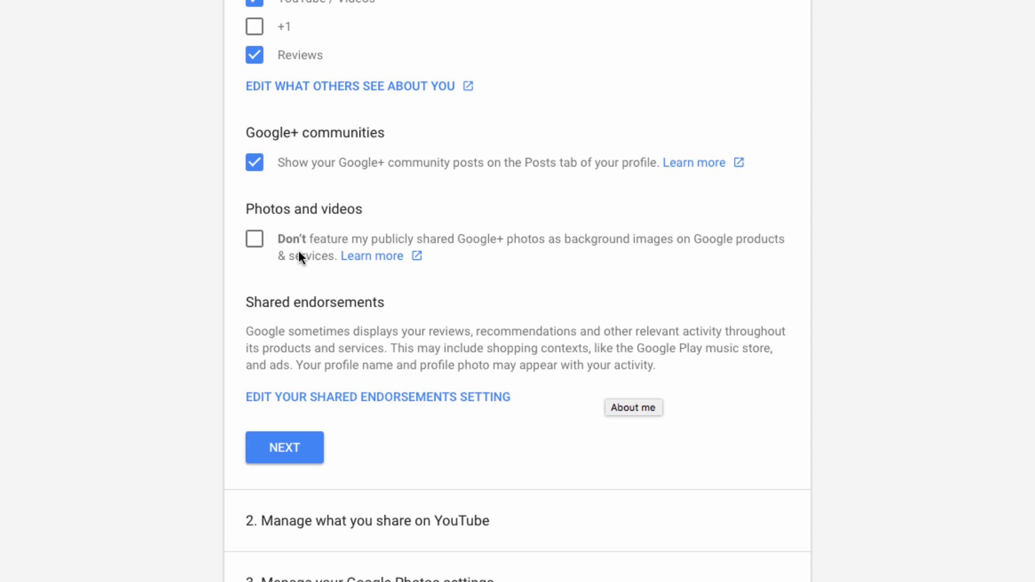
pyautogui.moveTo(477, 304)
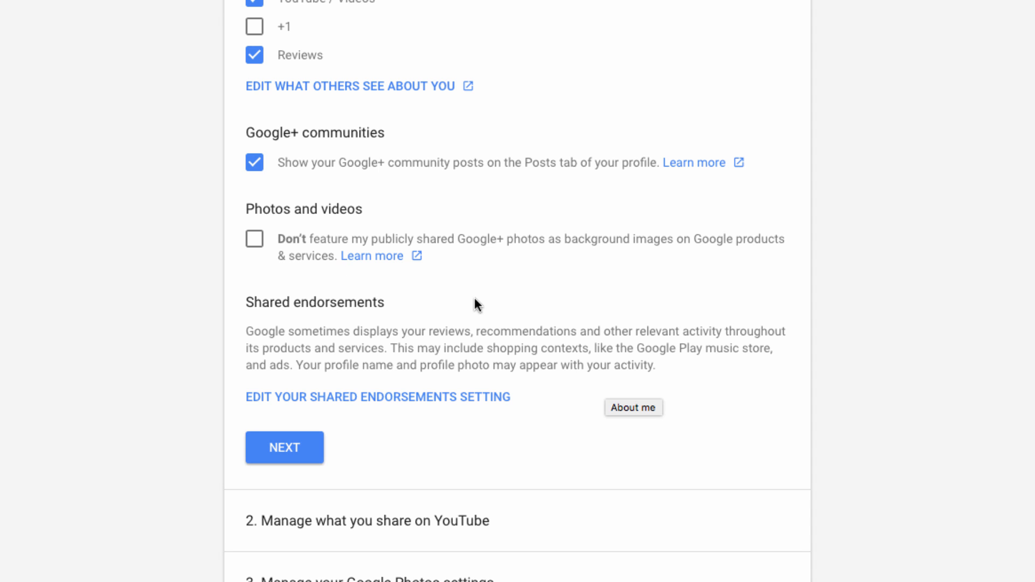
pyautogui.moveTo(332, 460)
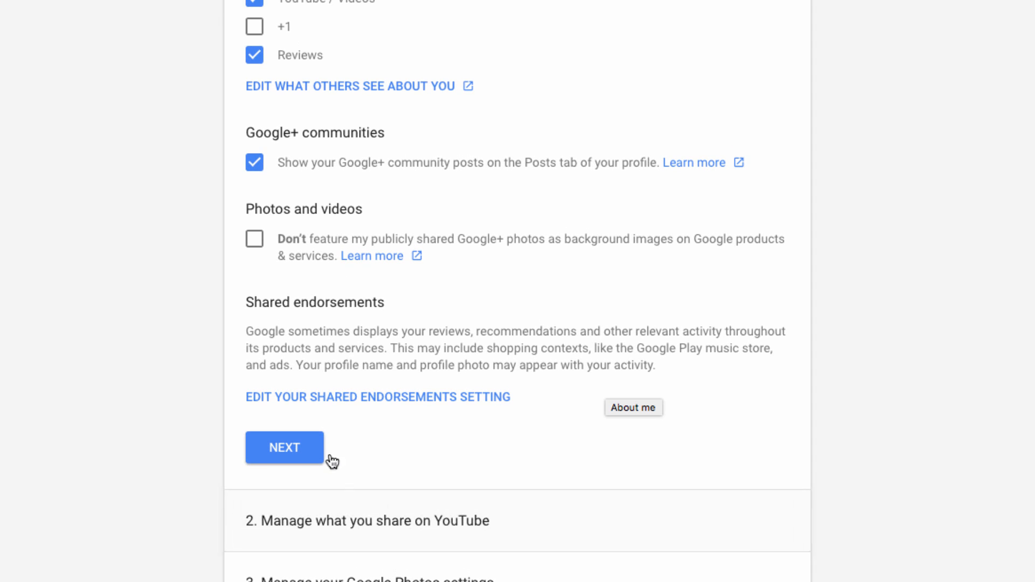
pyautogui.click(284, 448)
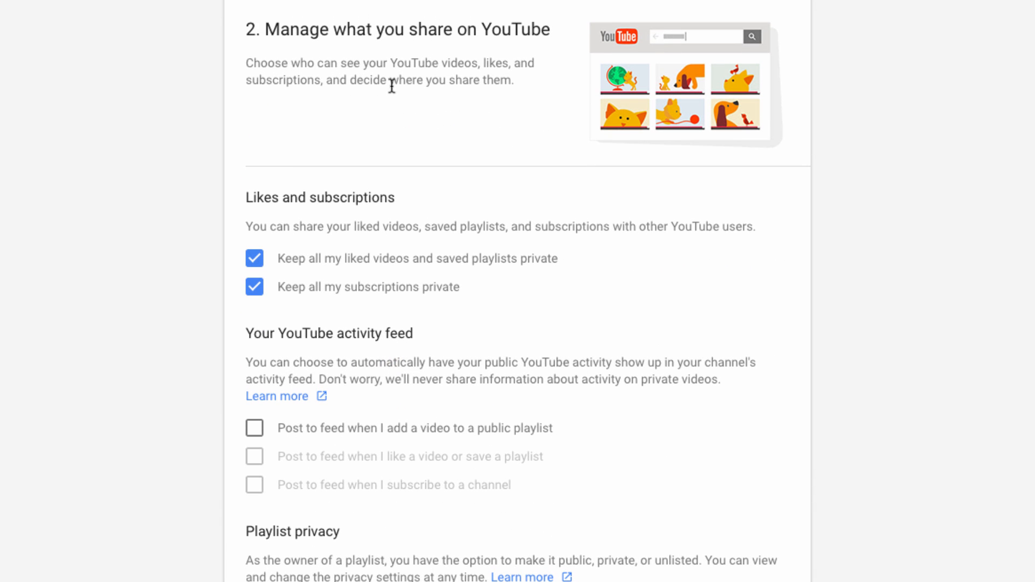
pyautogui.scroll(-3)
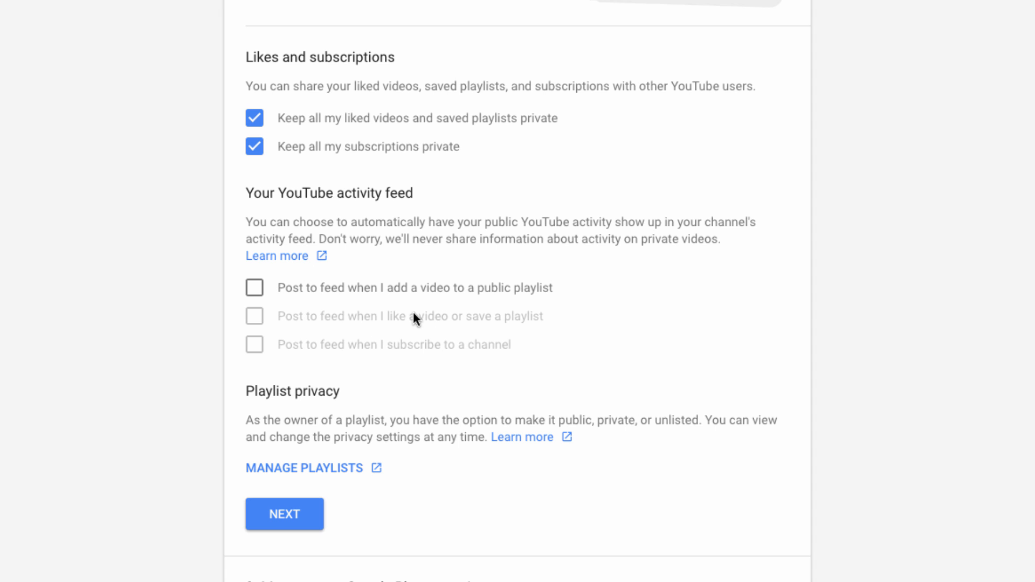
pyautogui.moveTo(349, 488)
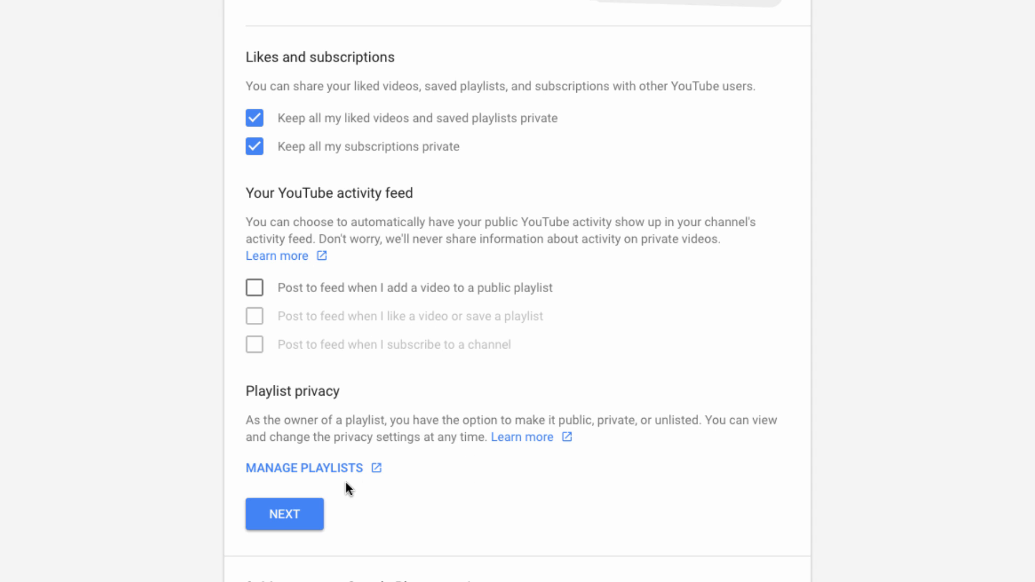
# Accept the YouTube playlist privacy settings and continue to Google Photos settings
pyautogui.click(284, 514)
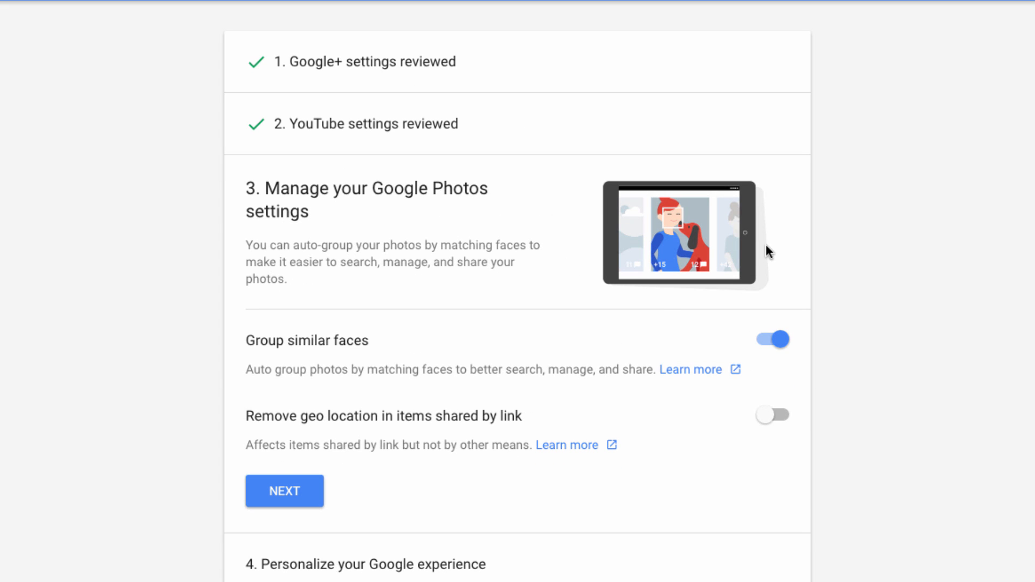
pyautogui.moveTo(726, 294)
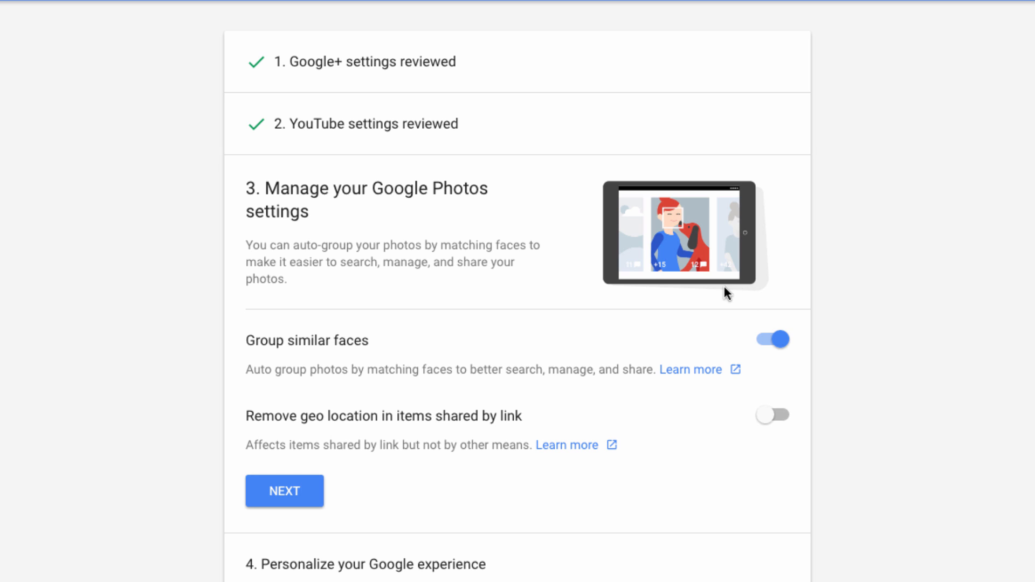
pyautogui.moveTo(608, 289)
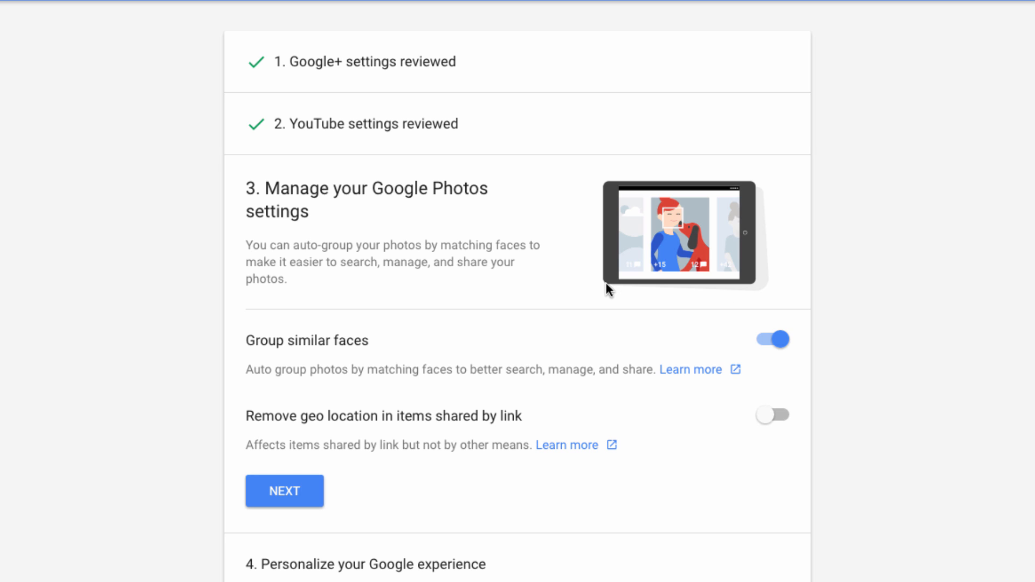
pyautogui.moveTo(621, 432)
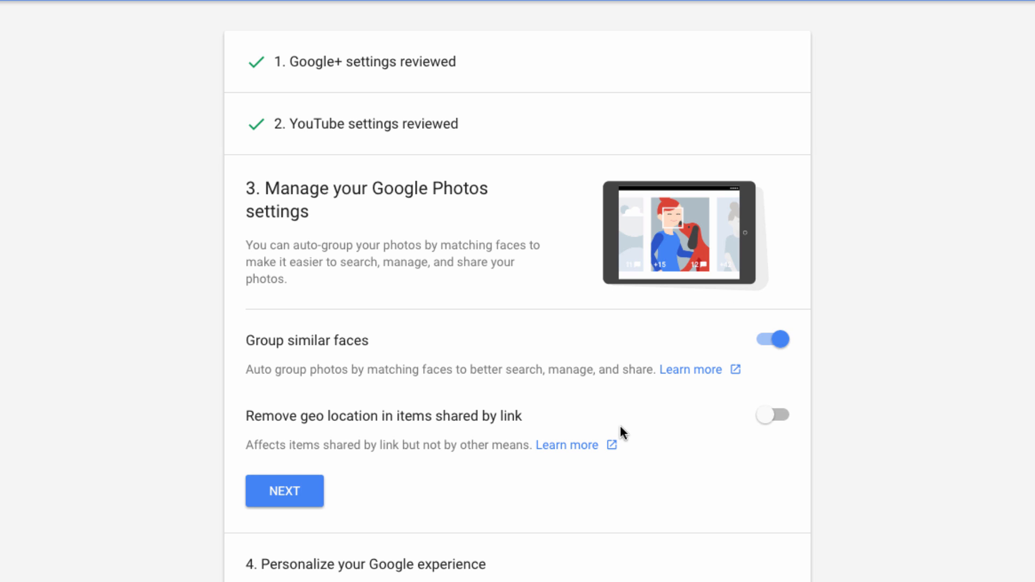
pyautogui.moveTo(544, 494)
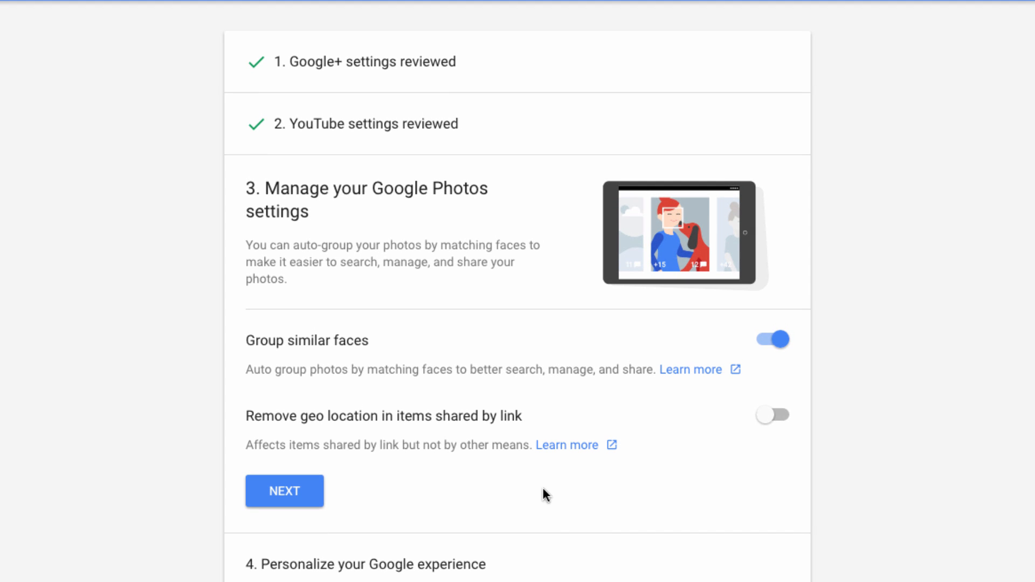
# Pass Google Photos, then keep YouTube Search History on by cancelling the pause dialog
pyautogui.click(284, 490)
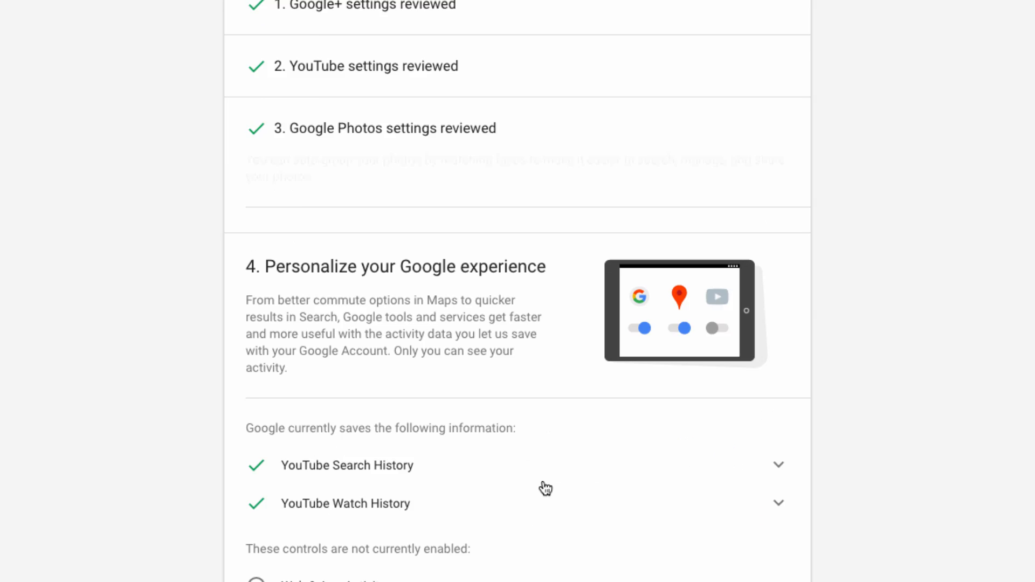
pyautogui.scroll(-3)
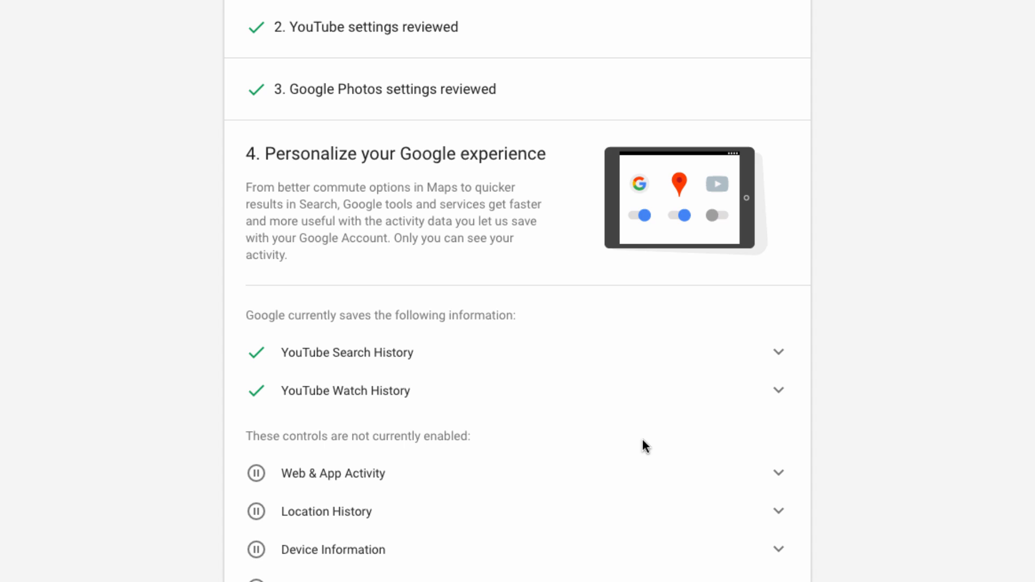
pyautogui.click(777, 352)
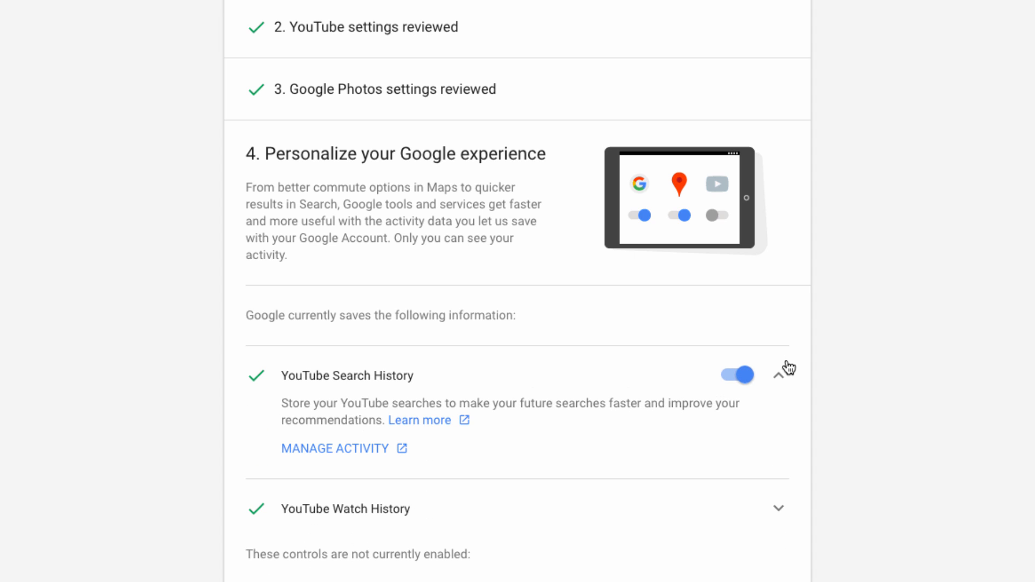
pyautogui.moveTo(477, 459)
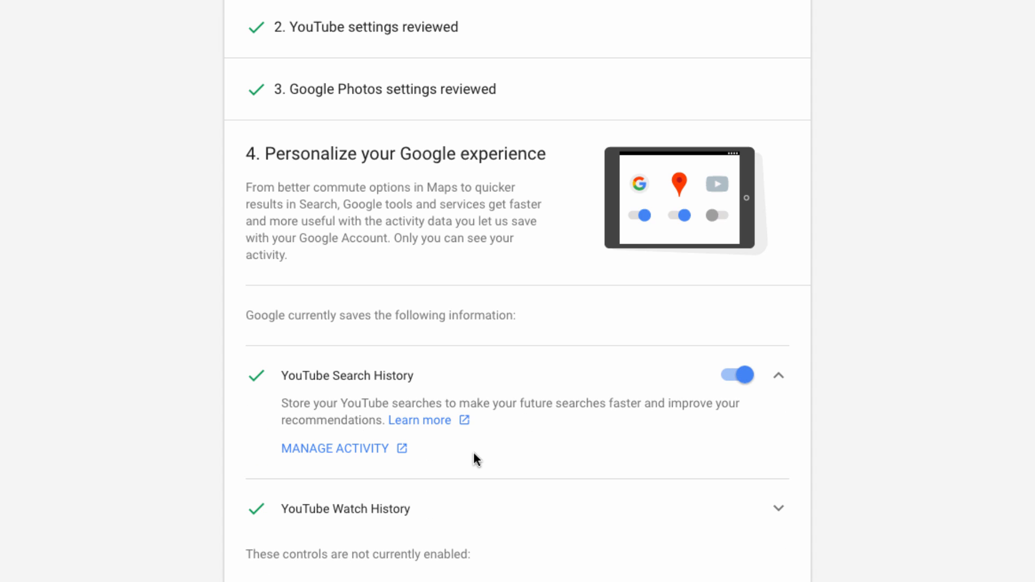
pyautogui.click(735, 375)
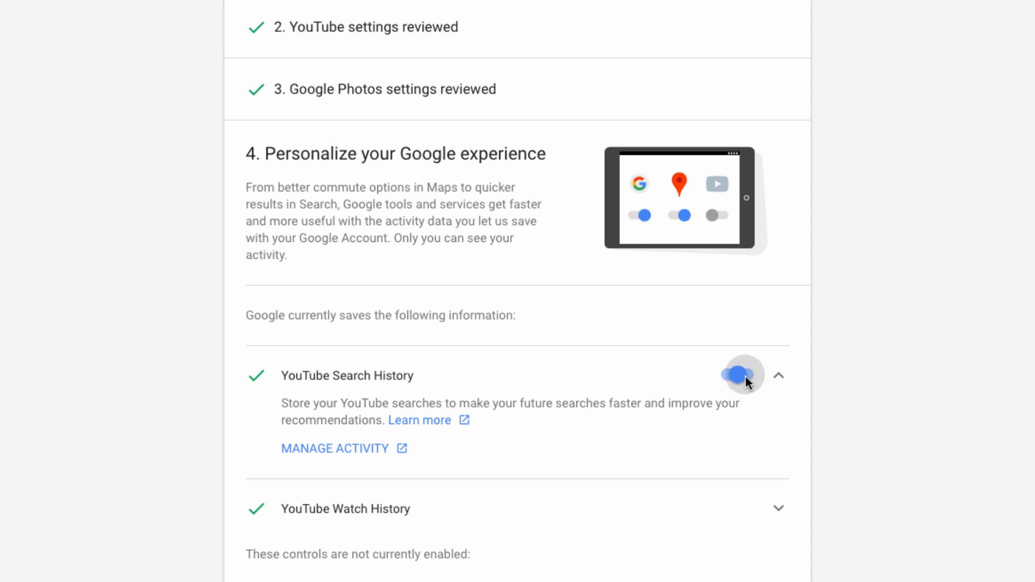
pyautogui.click(742, 375)
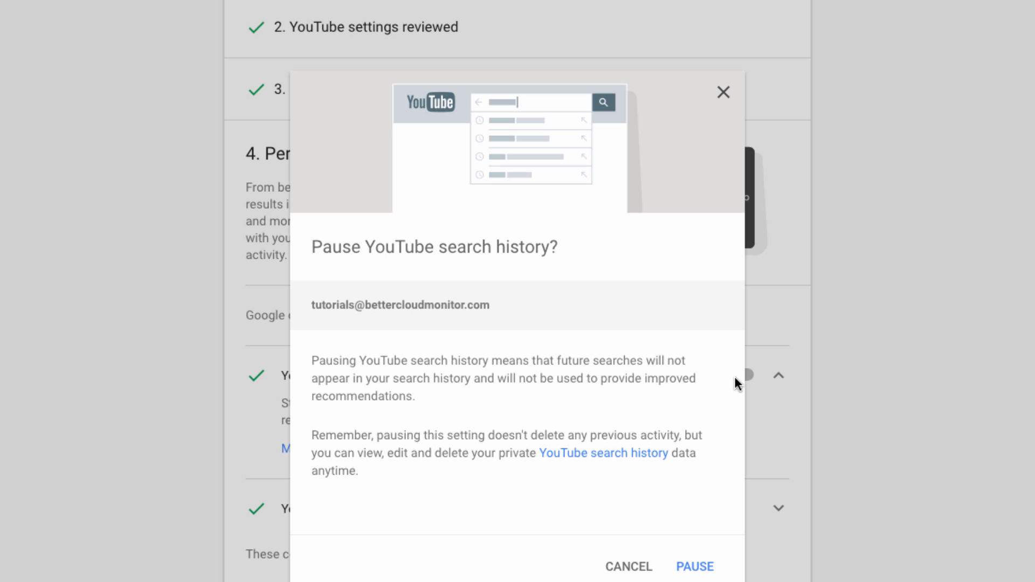
pyautogui.click(628, 566)
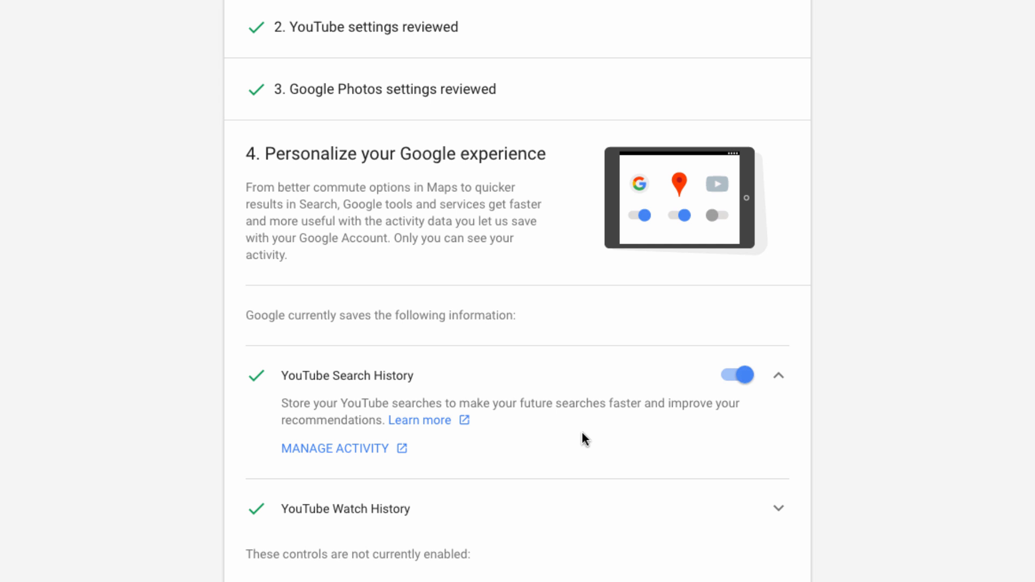
pyautogui.scroll(-3)
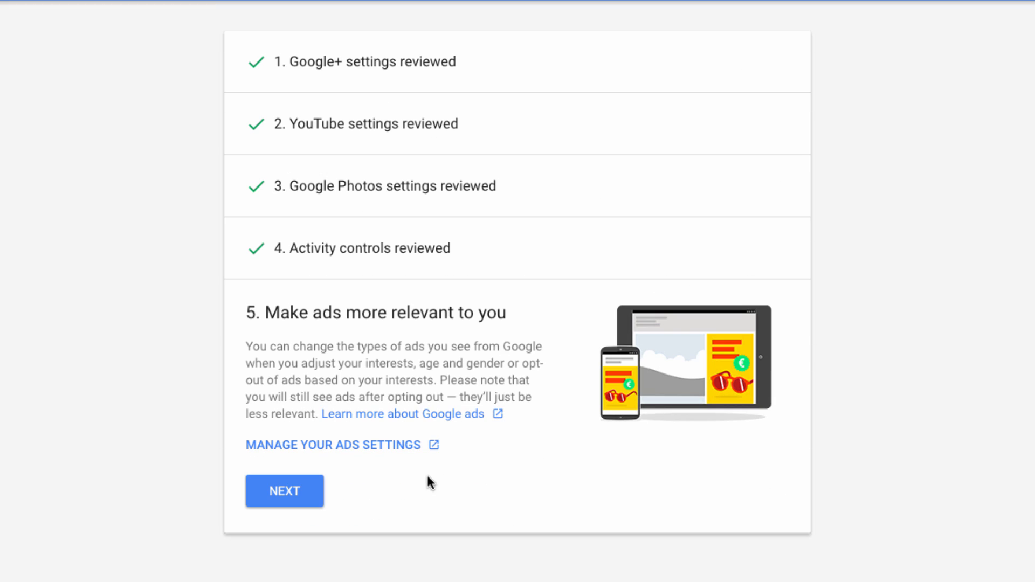
pyautogui.click(284, 491)
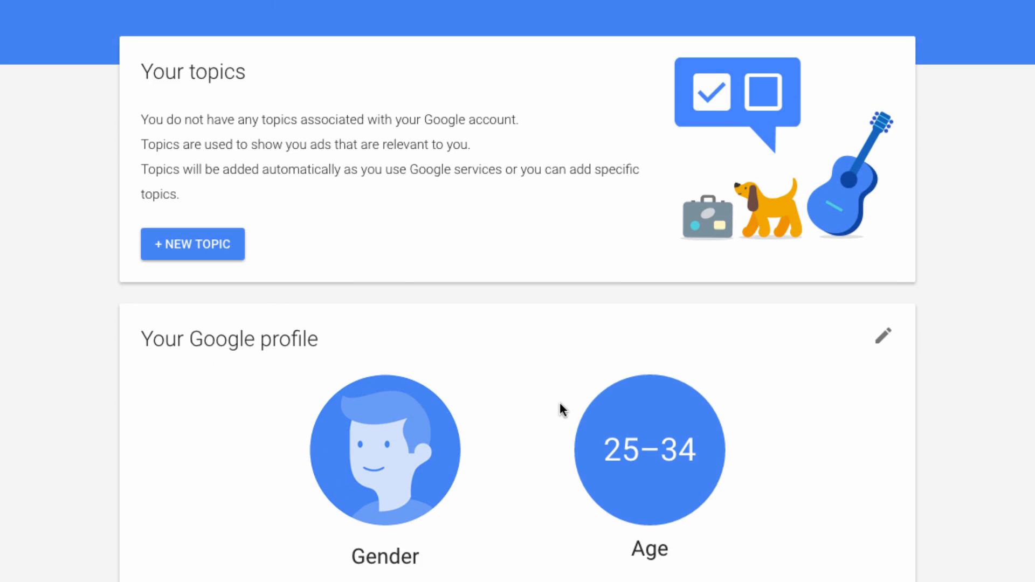
pyautogui.scroll(-3)
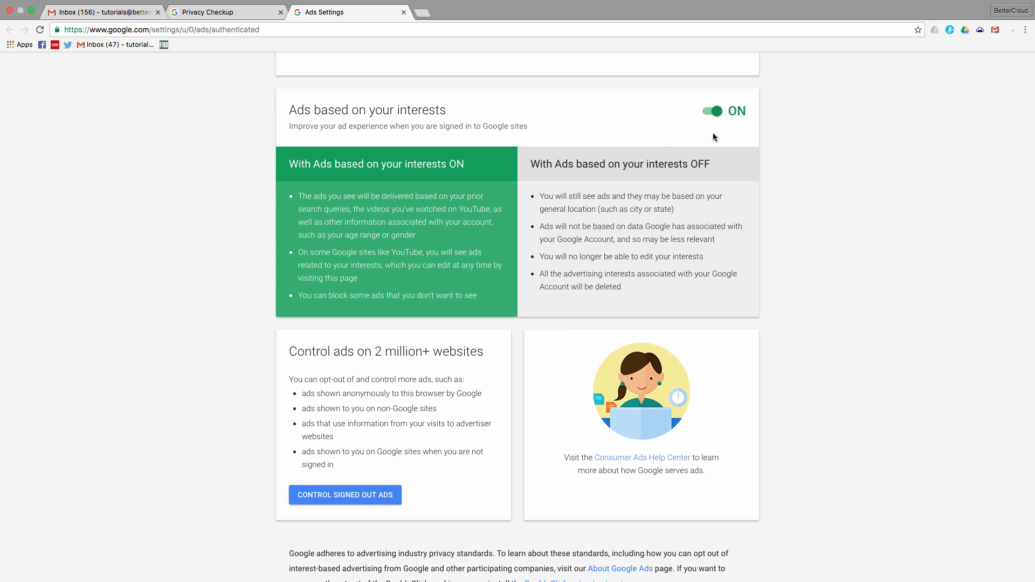
pyautogui.moveTo(667, 169)
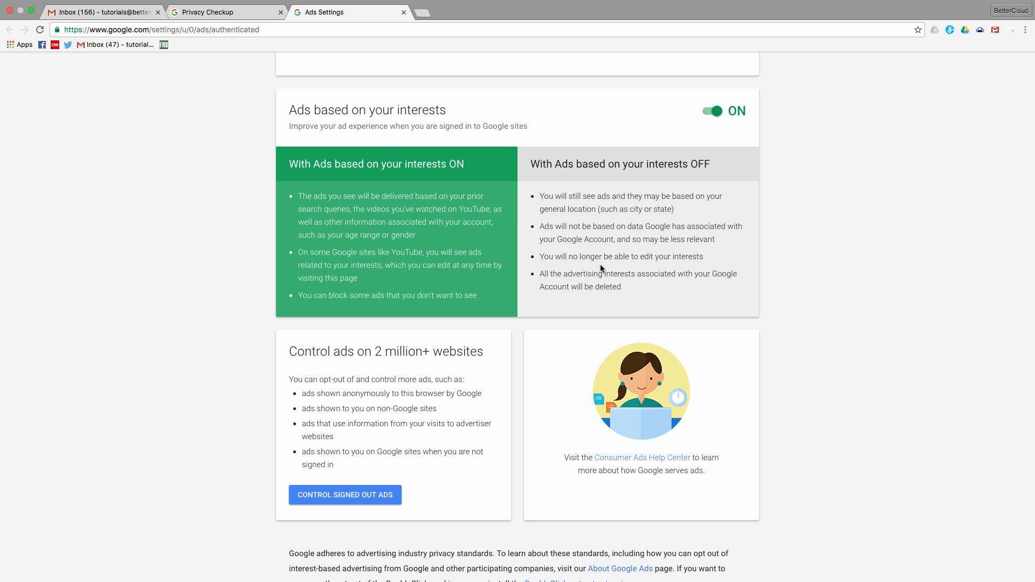
pyautogui.scroll(-3)
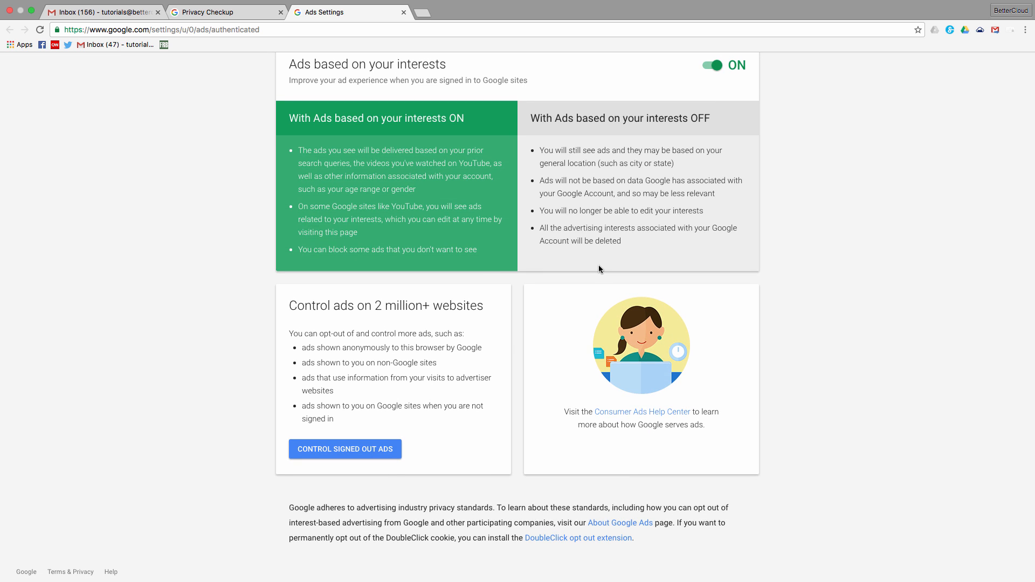
pyautogui.scroll(3)
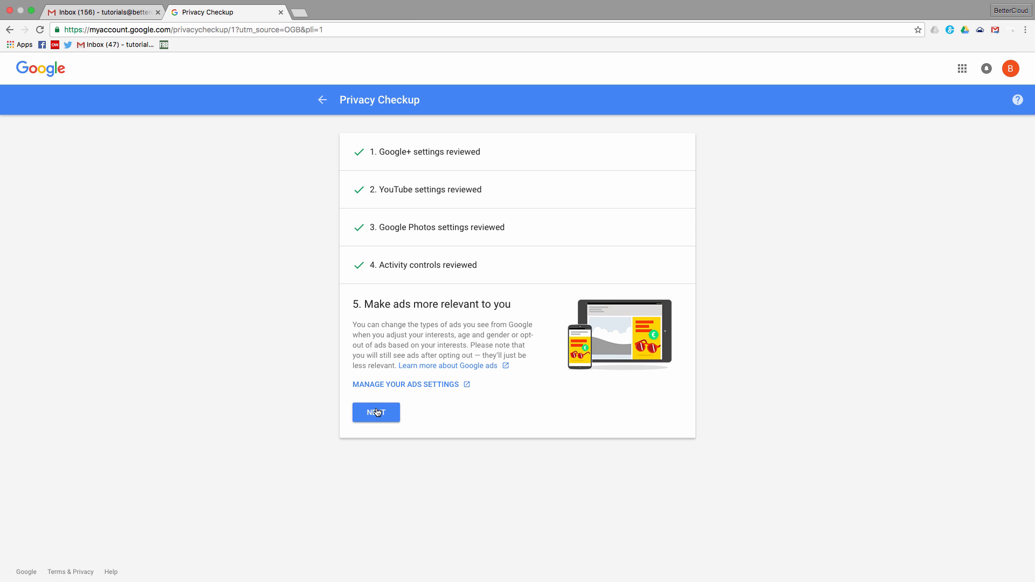
# Accept the ads relevance section to close out the Privacy Checkup
pyautogui.click(375, 412)
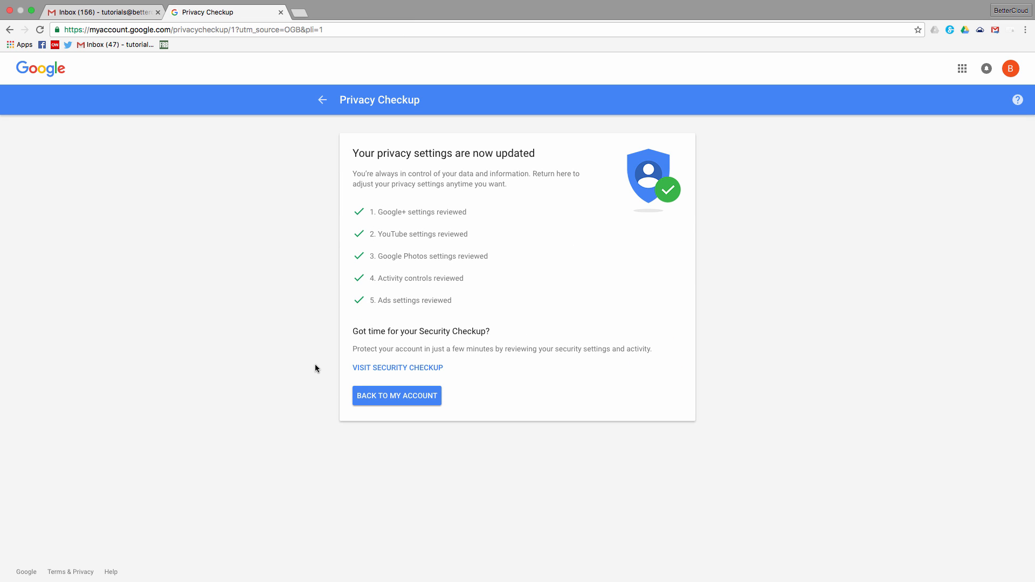
pyautogui.moveTo(433, 415)
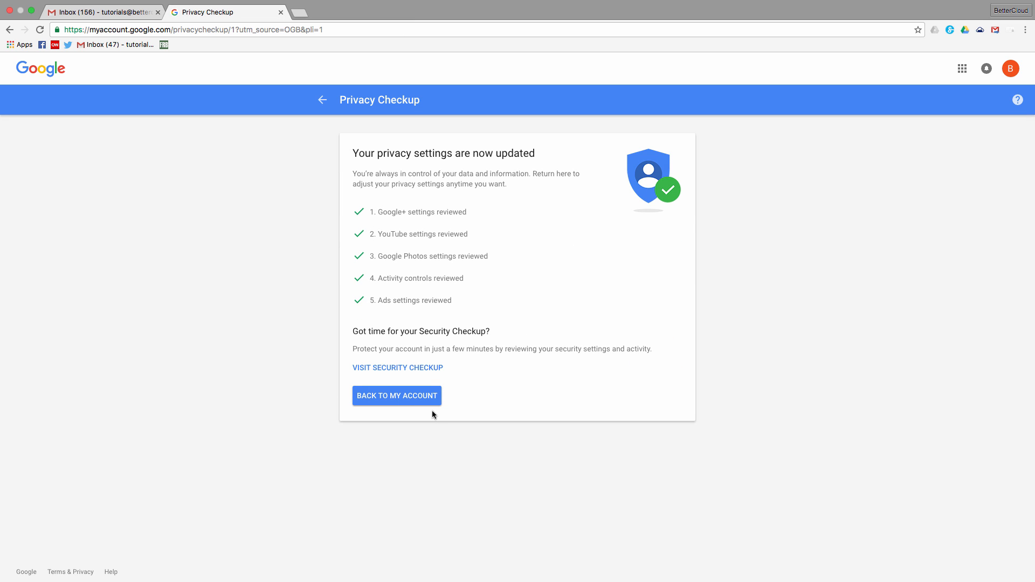